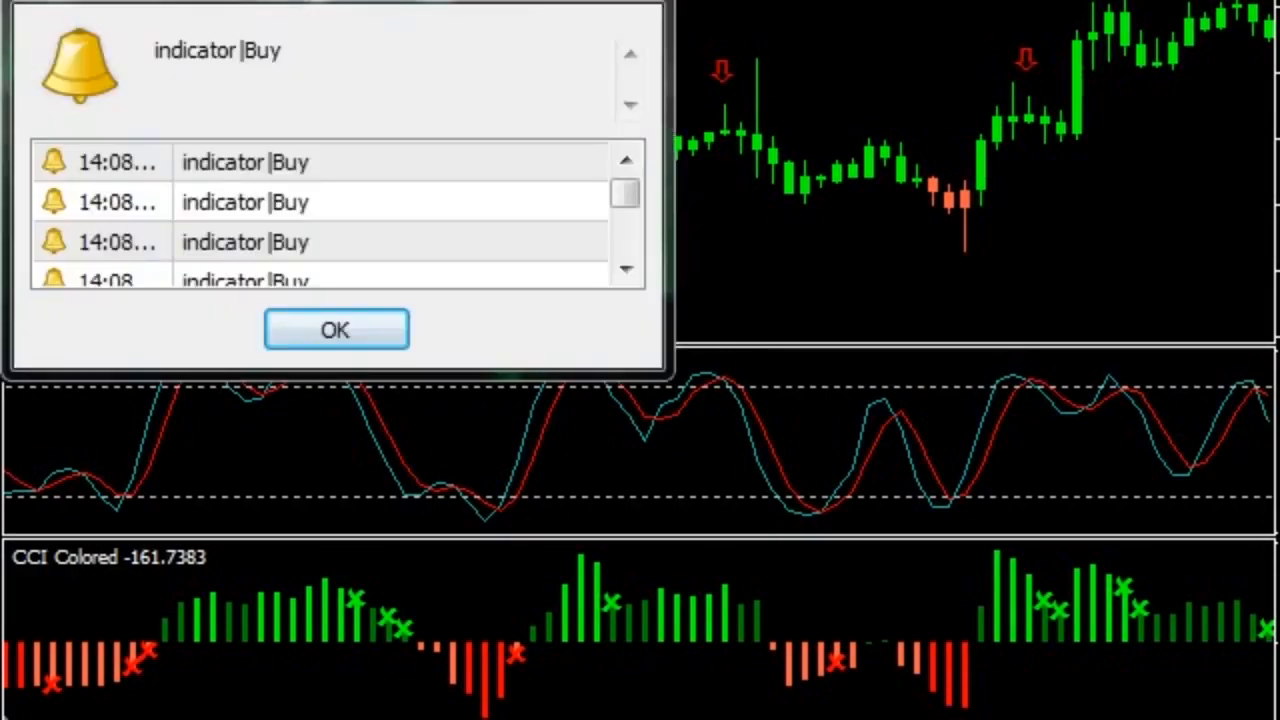
- Acknowledge the MetaTrader 4 alert listing the indicator Buy signals
{"action": "left_click", "coordinate": [336, 328]}
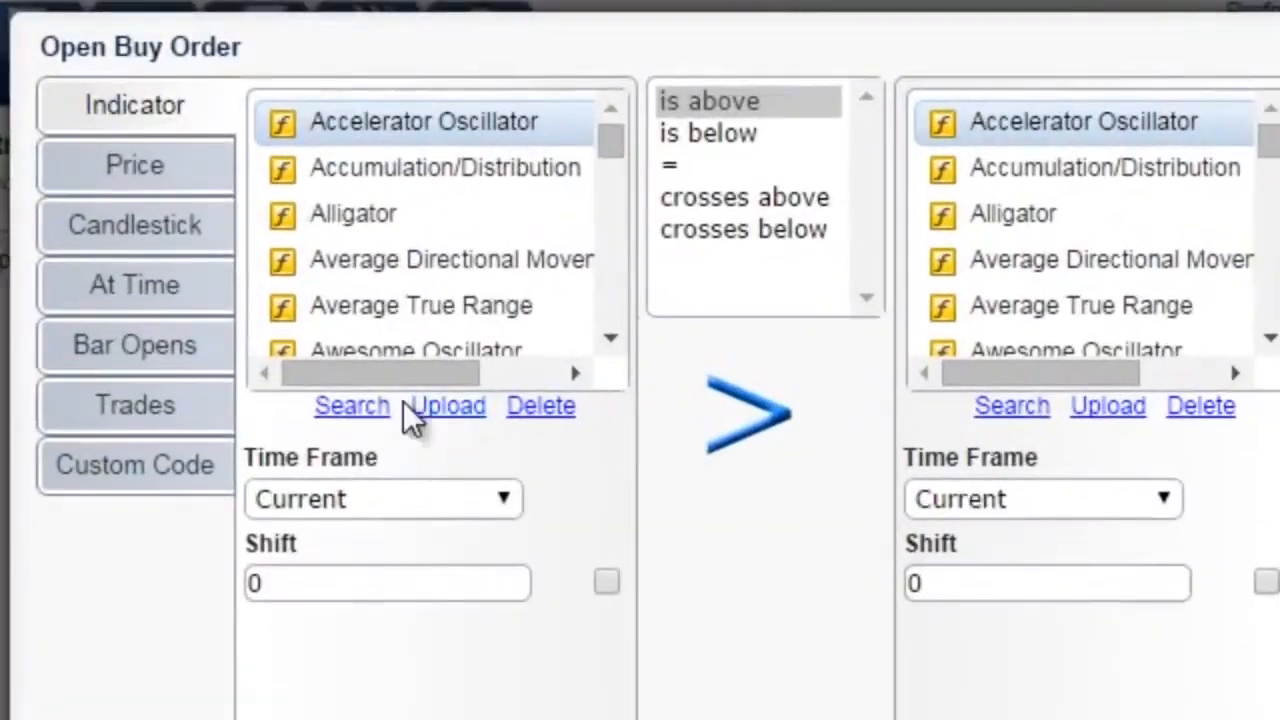
- Search 'mov' and set Moving Average (5) crosses above Moving Average (20) as the buy condition
{"action": "type", "text": "mov"}
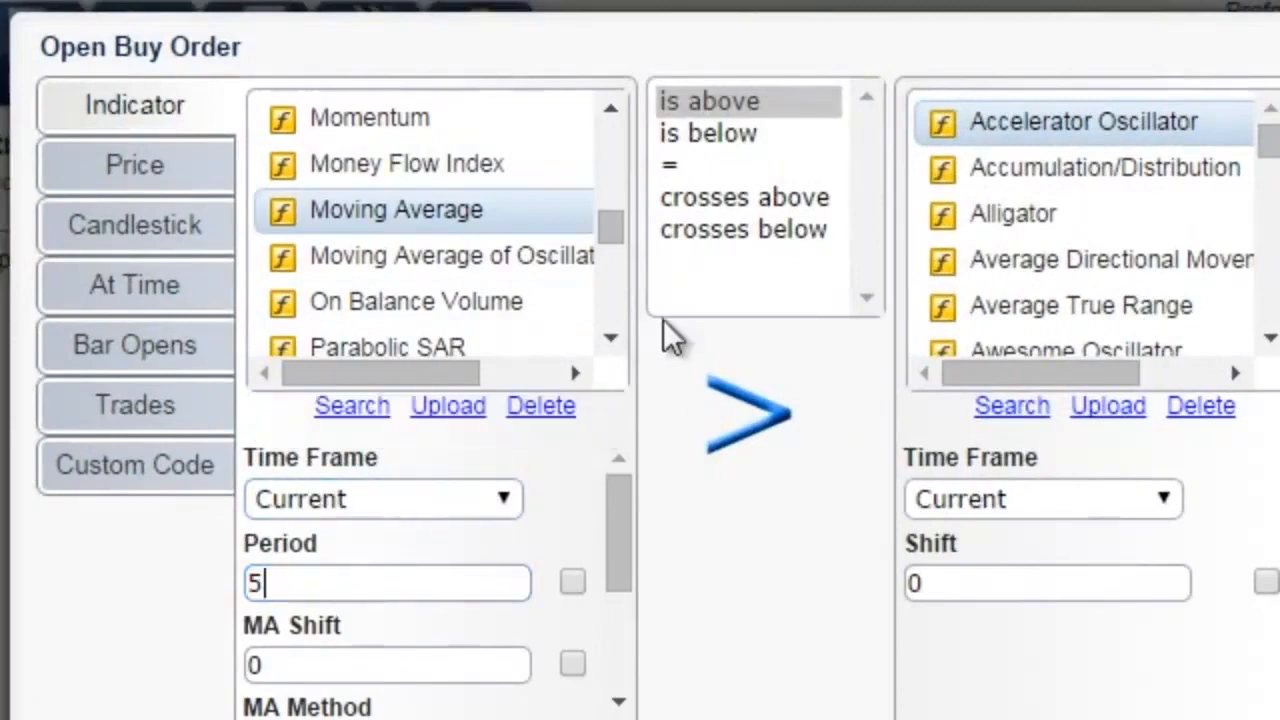
{"action": "left_click", "coordinate": [746, 198]}
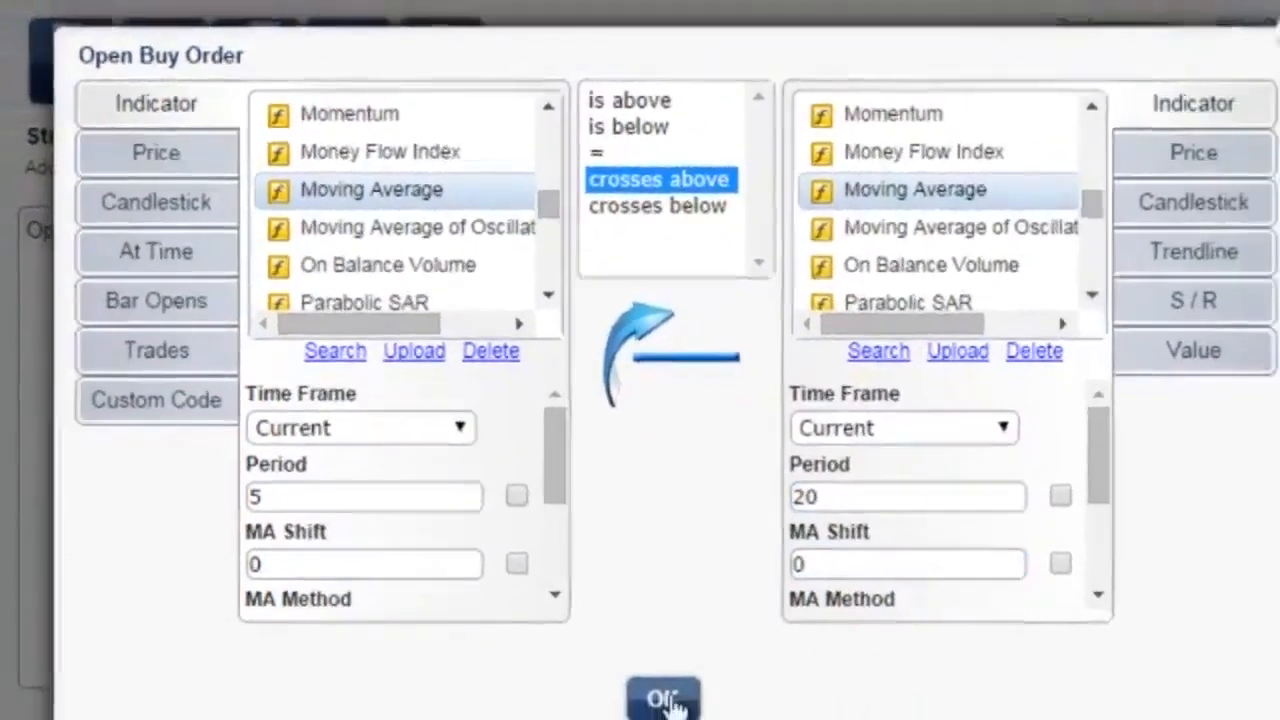
{"action": "left_click", "coordinate": [664, 696]}
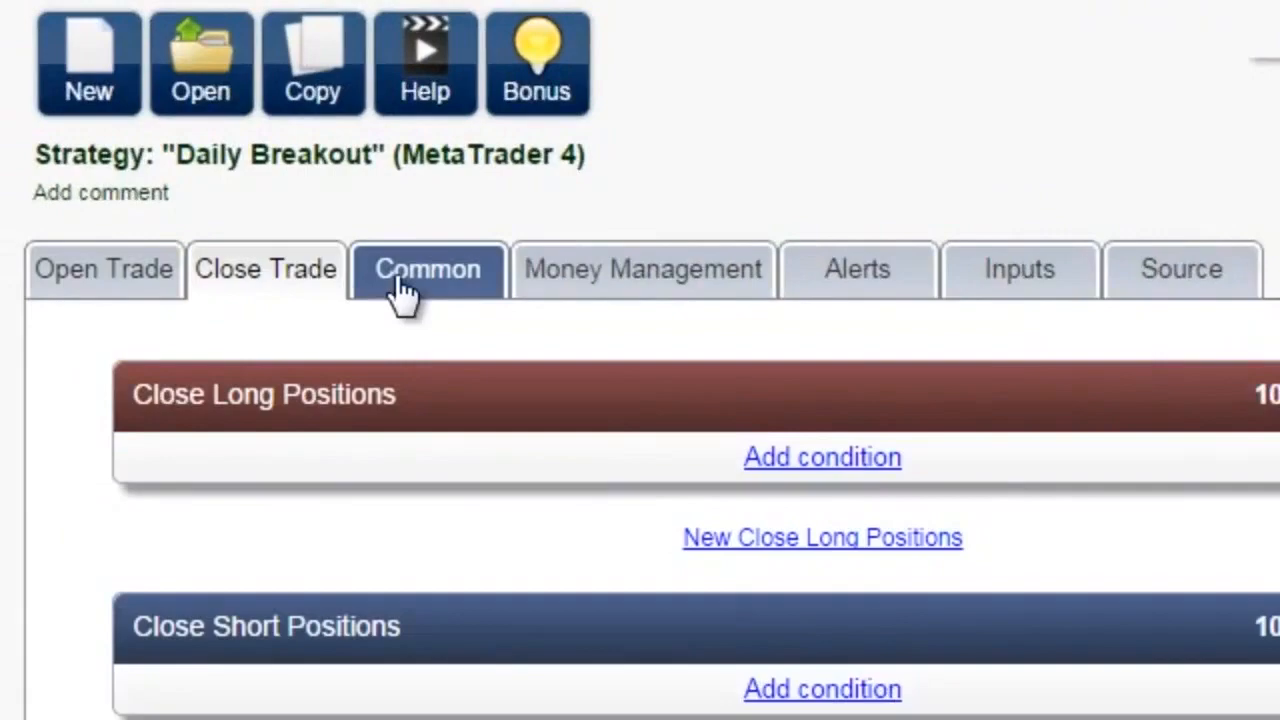
- Add an S/R trailing stop at 12-bar Support for longs and mirror it for shorts
{"action": "left_click", "coordinate": [426, 268]}
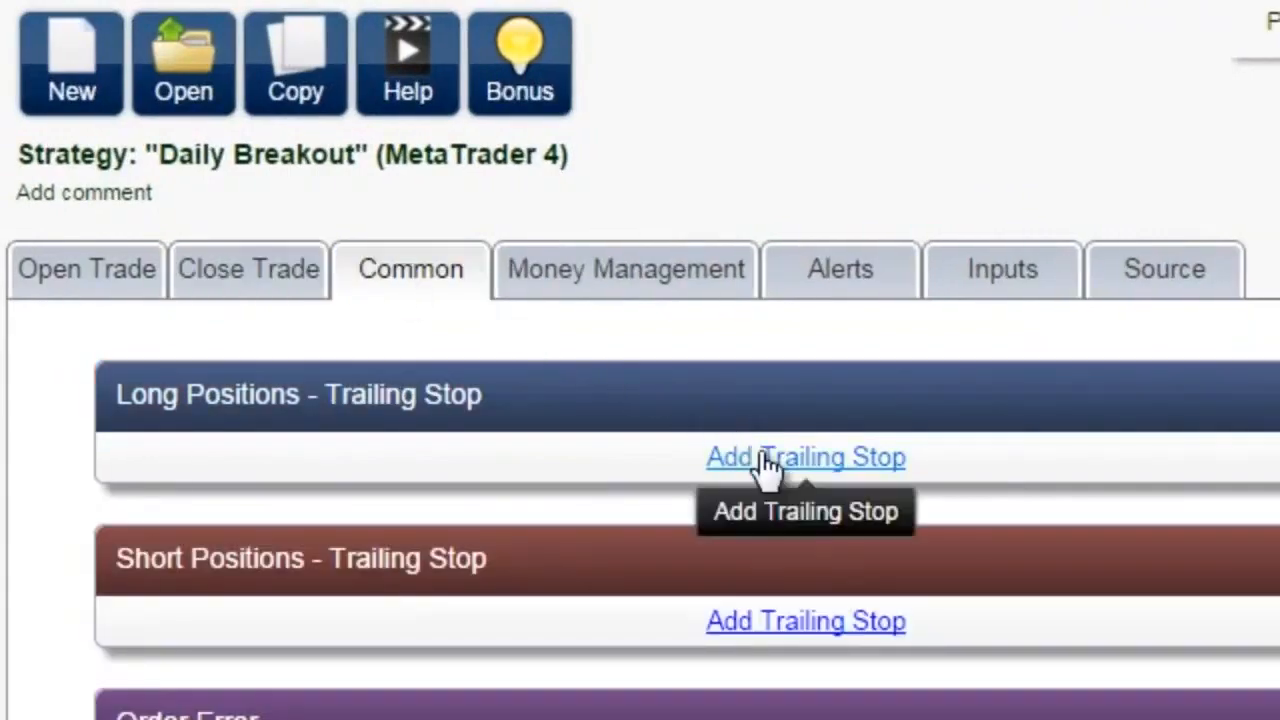
{"action": "left_click", "coordinate": [804, 456]}
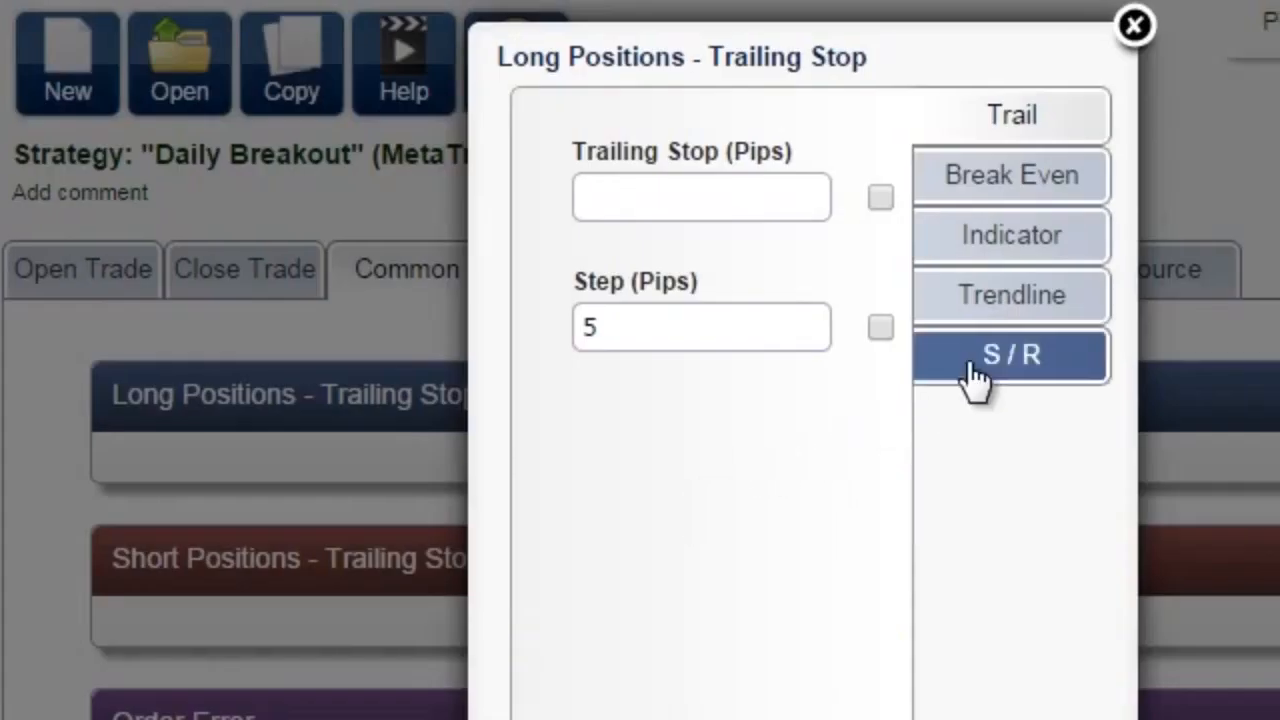
{"action": "left_click", "coordinate": [1010, 356]}
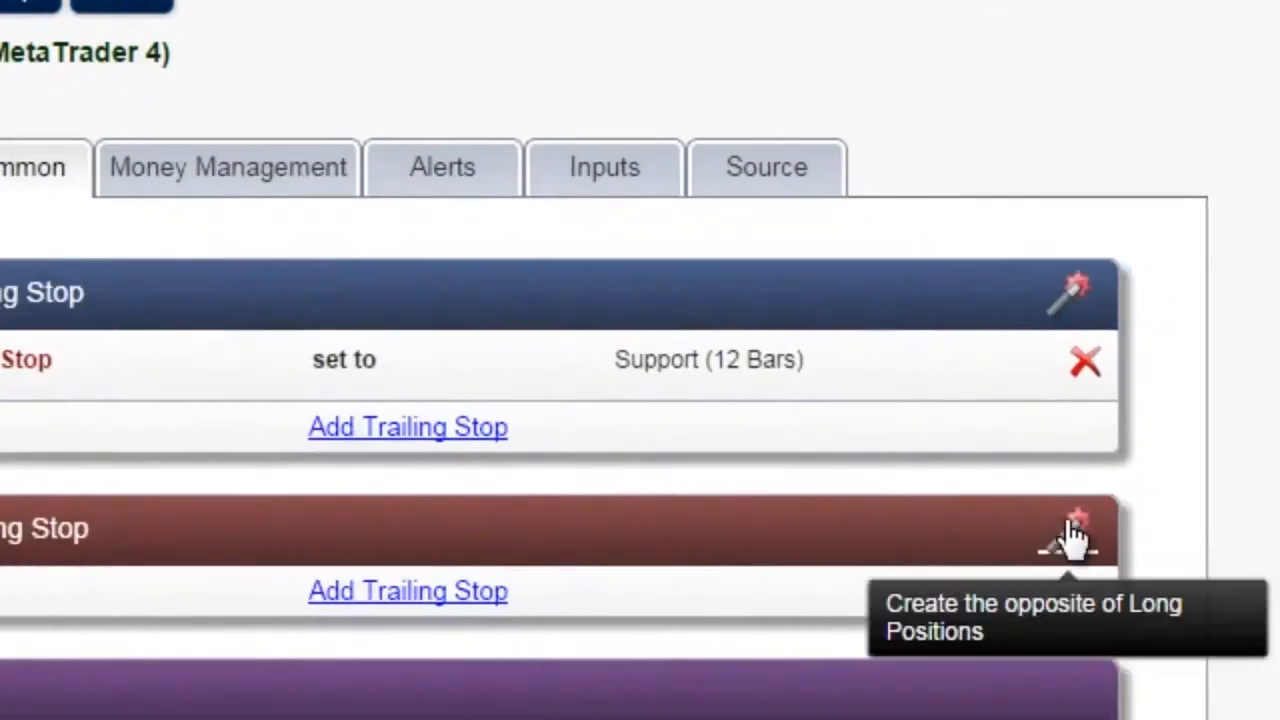
{"action": "left_click", "coordinate": [1076, 546]}
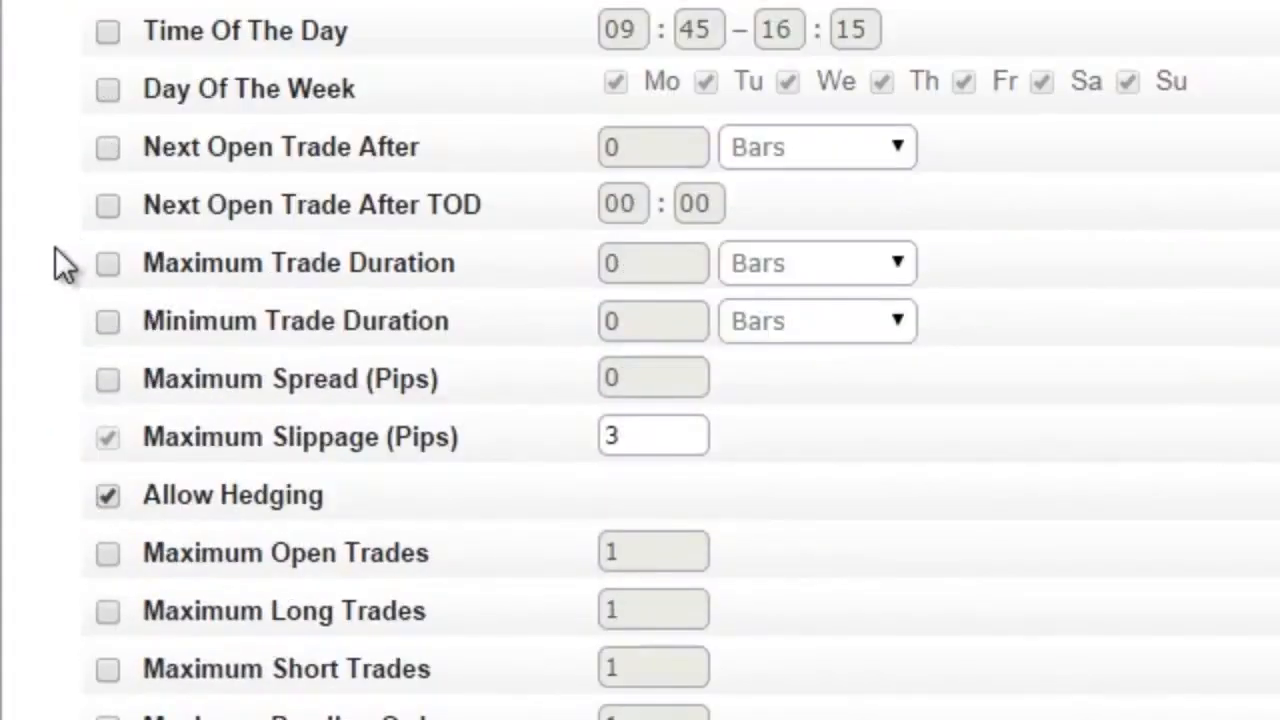
- Enable Maximum Open Trades to allow only one open trade at a time
{"action": "left_click", "coordinate": [104, 552]}
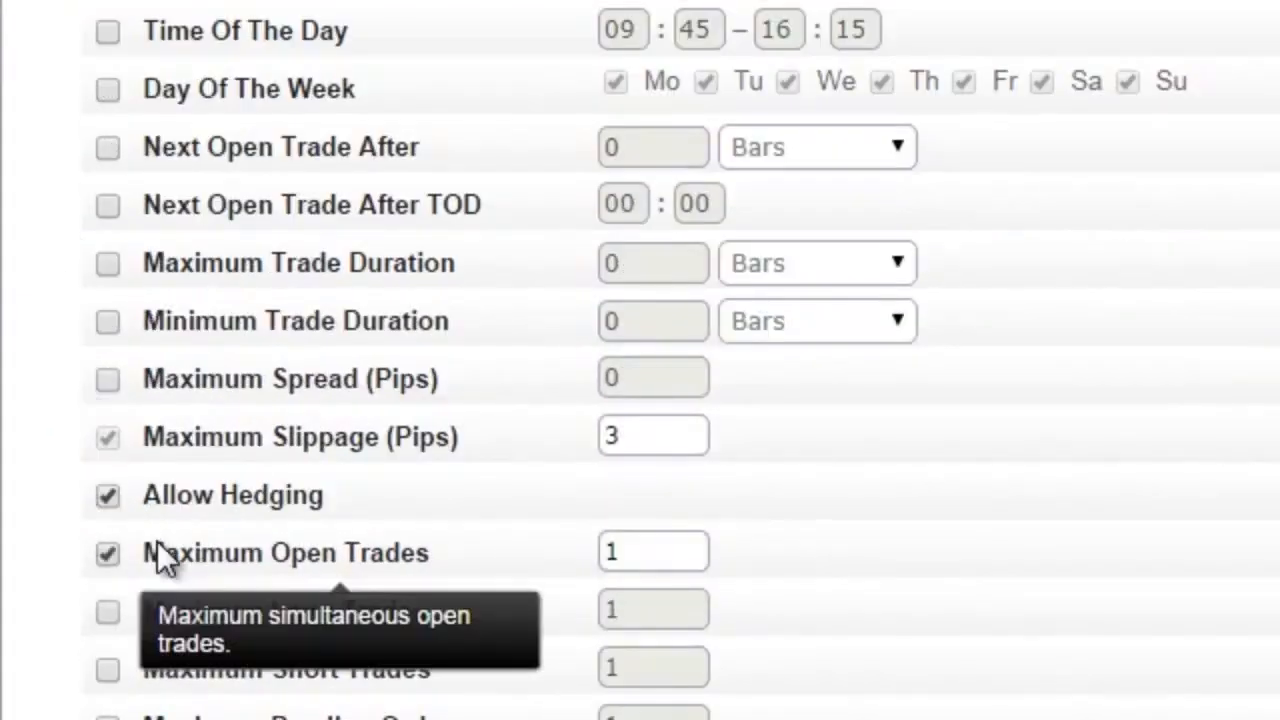
{"action": "left_click", "coordinate": [652, 552]}
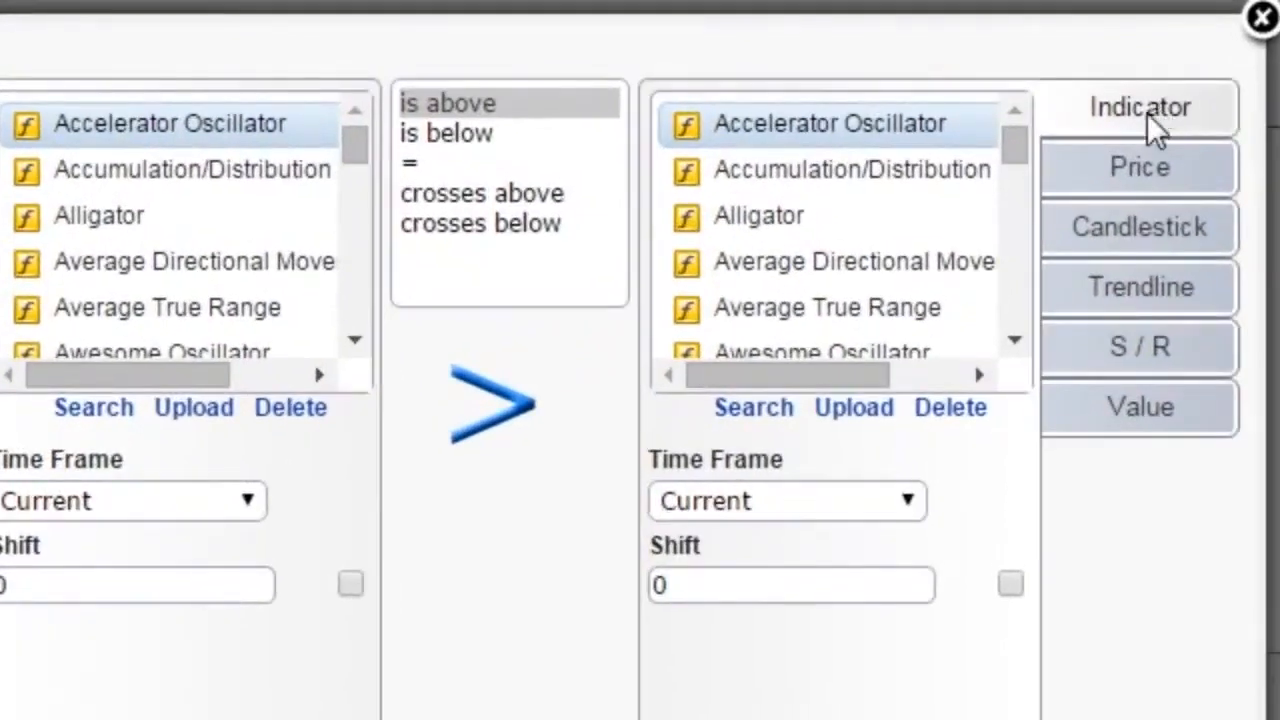
- Browse the At Time and Candlestick tabs, then pick S/R Support as the right-side indicator
{"action": "left_click", "coordinate": [1140, 348]}
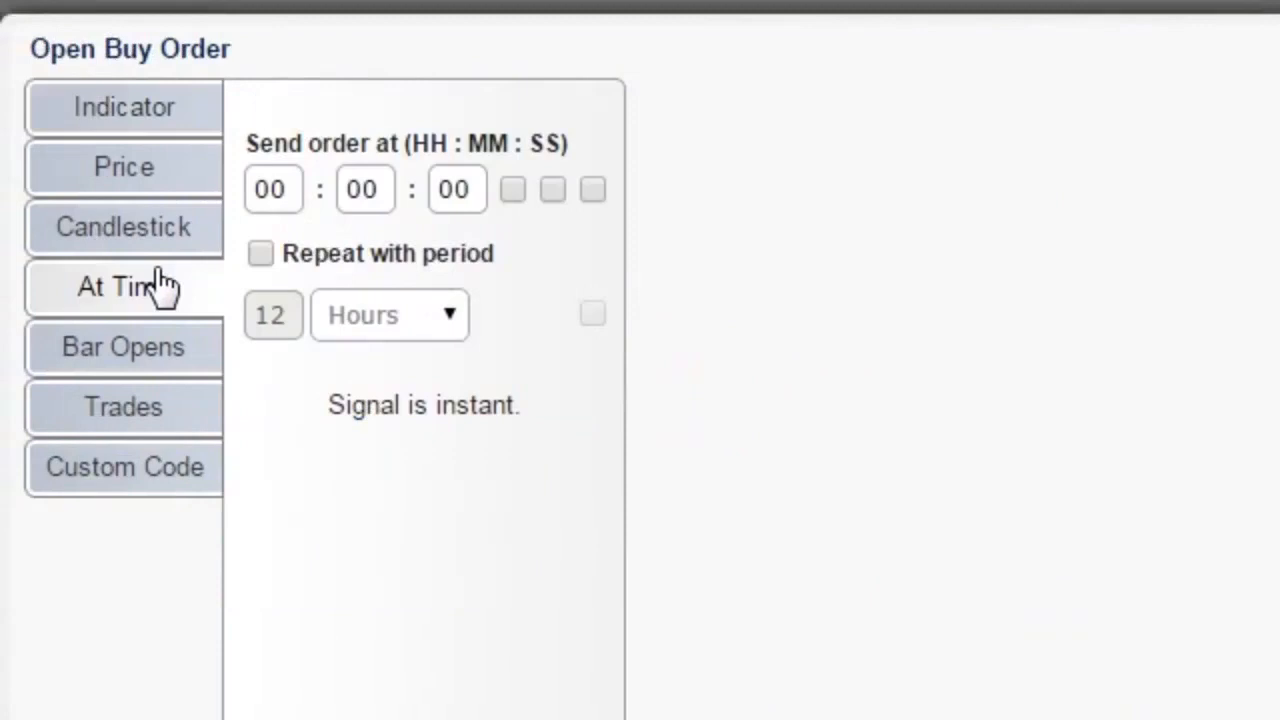
{"action": "left_click", "coordinate": [124, 228]}
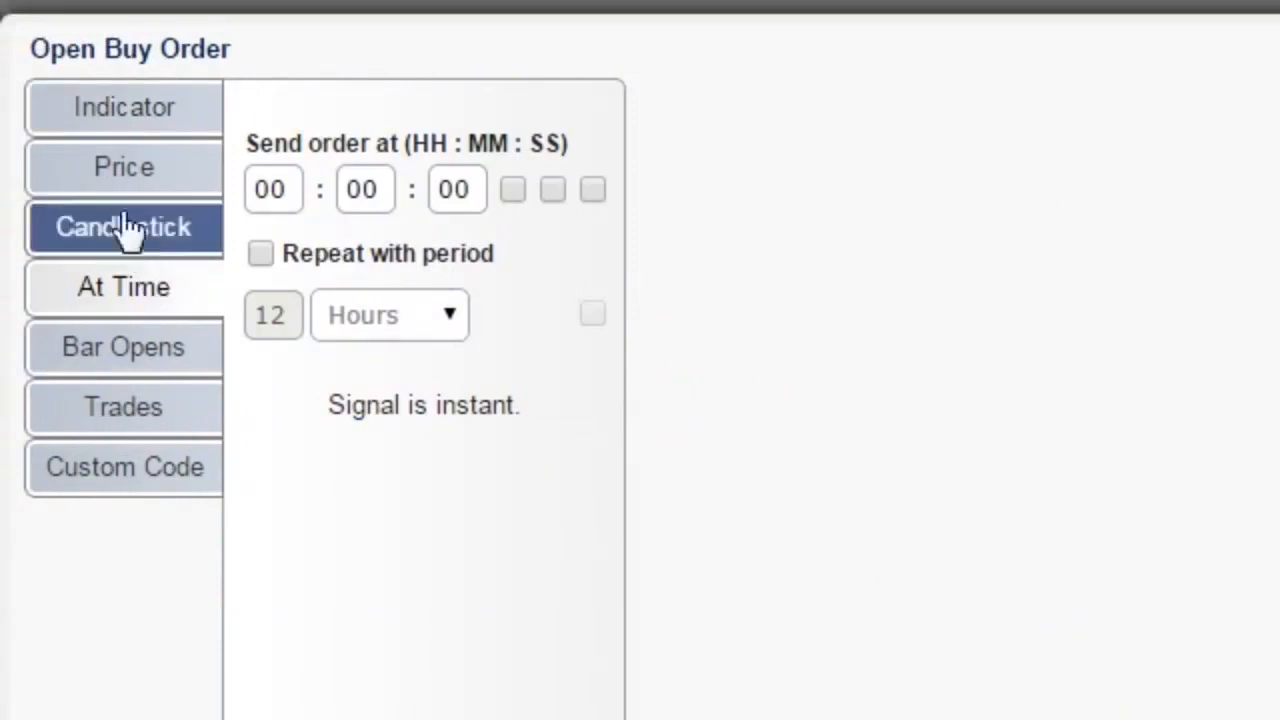
{"action": "left_click", "coordinate": [124, 108]}
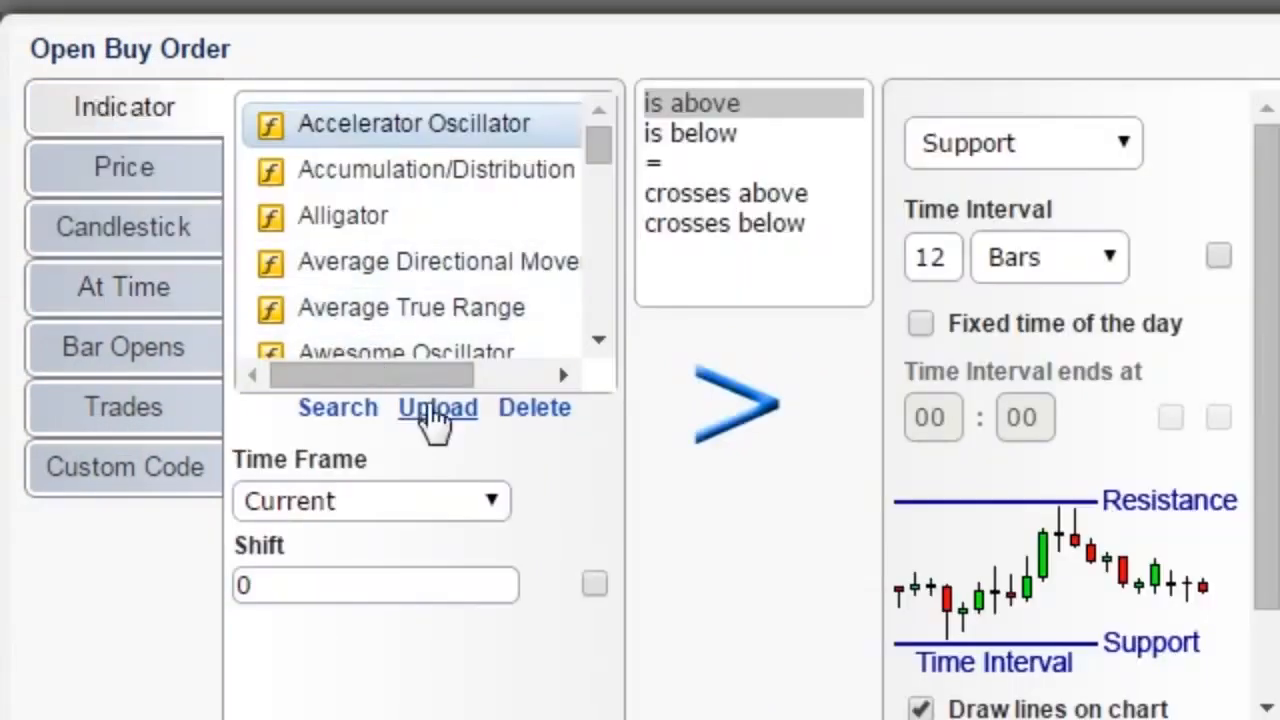
{"action": "left_click", "coordinate": [436, 408]}
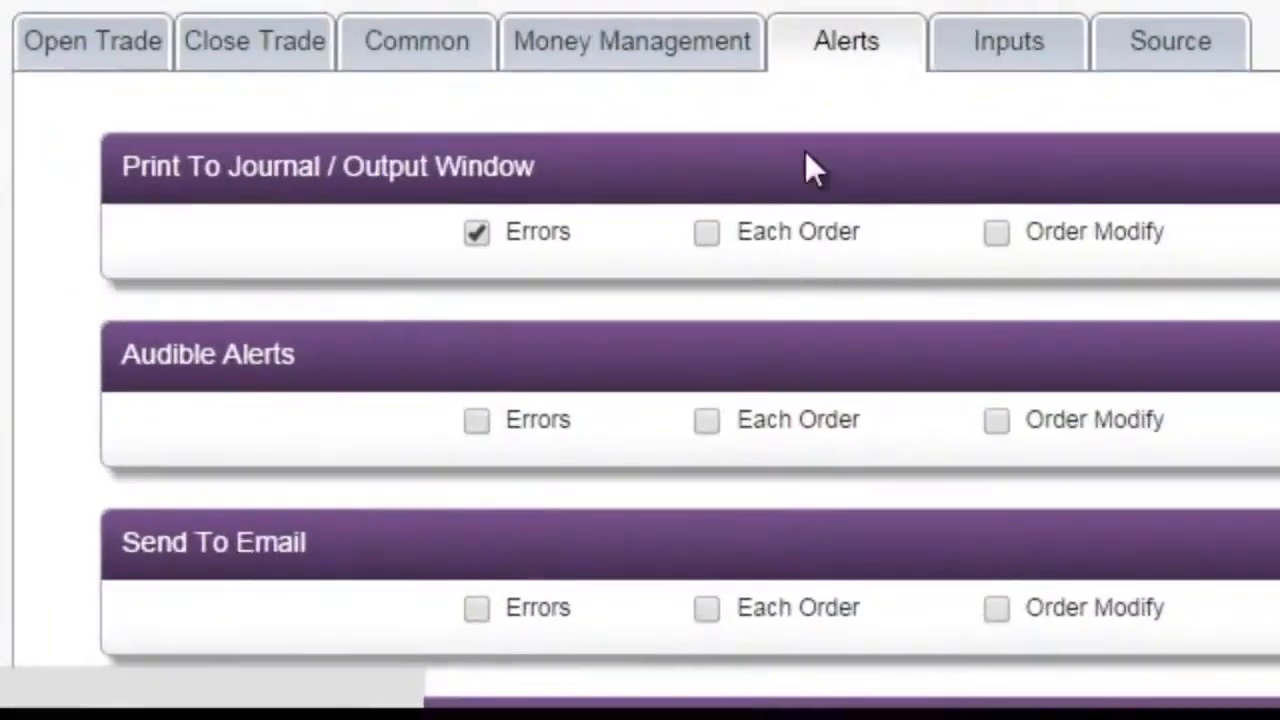
{"action": "mouse_move", "coordinate": [756, 438]}
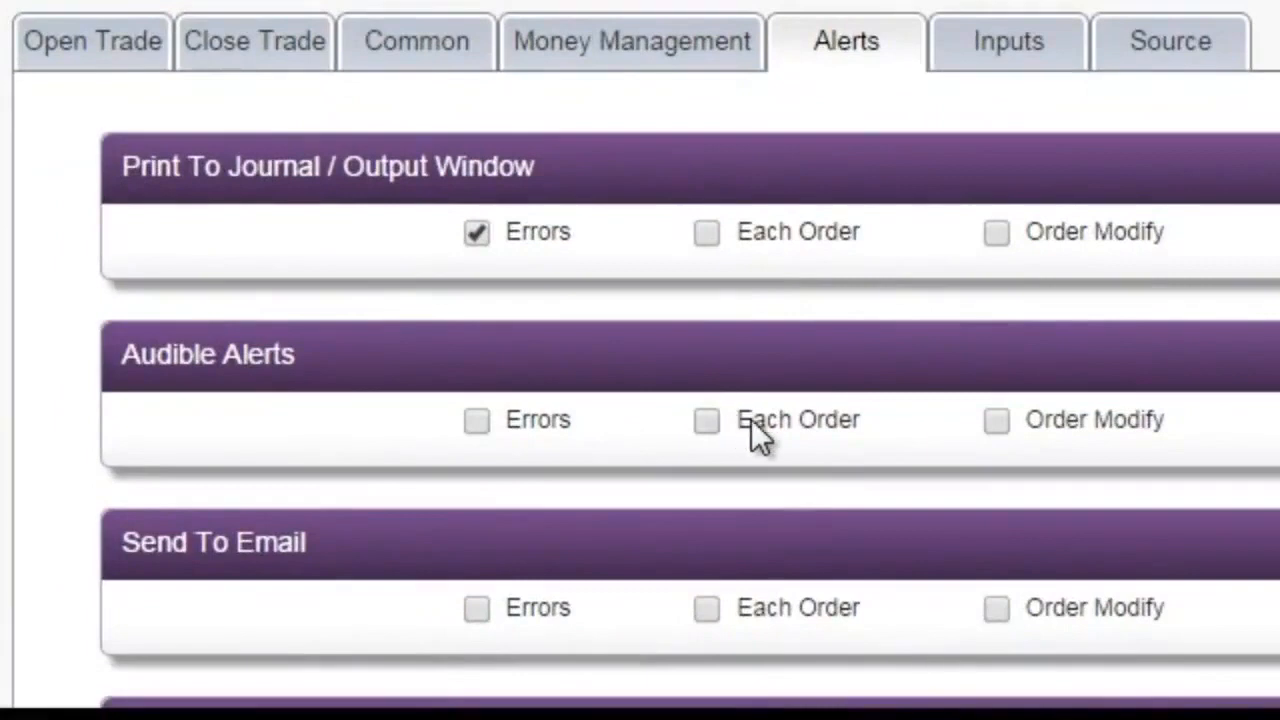
- Enable the audible alert 'When indicator paints' and move on to Money Management sizing options
{"action": "scroll", "scroll_direction": "down", "scroll_amount": 3}
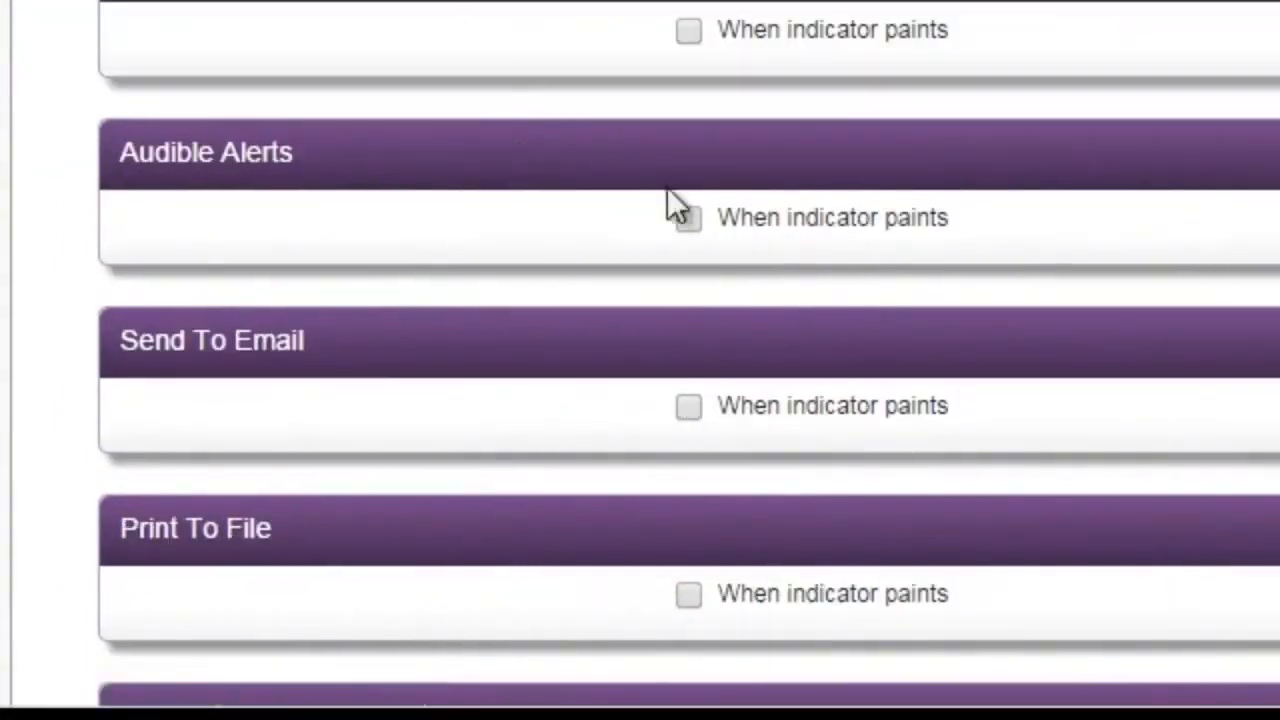
{"action": "left_click", "coordinate": [688, 218]}
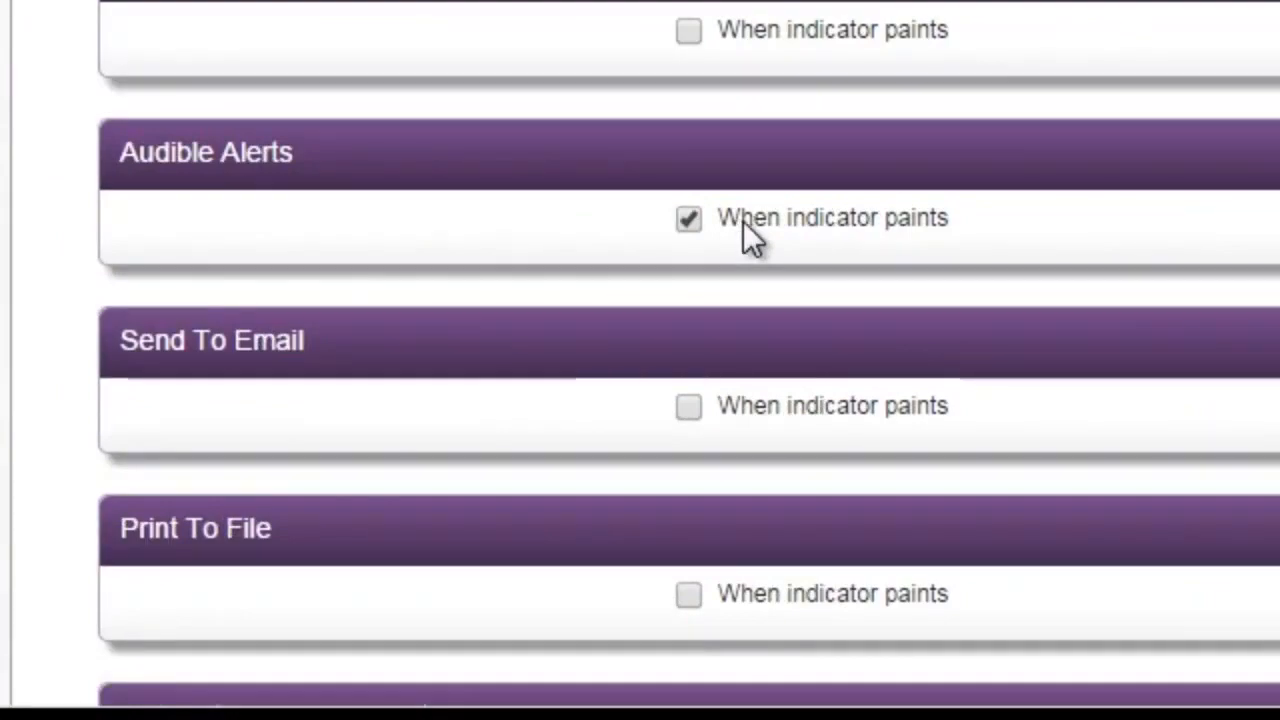
{"action": "left_click", "coordinate": [592, 114]}
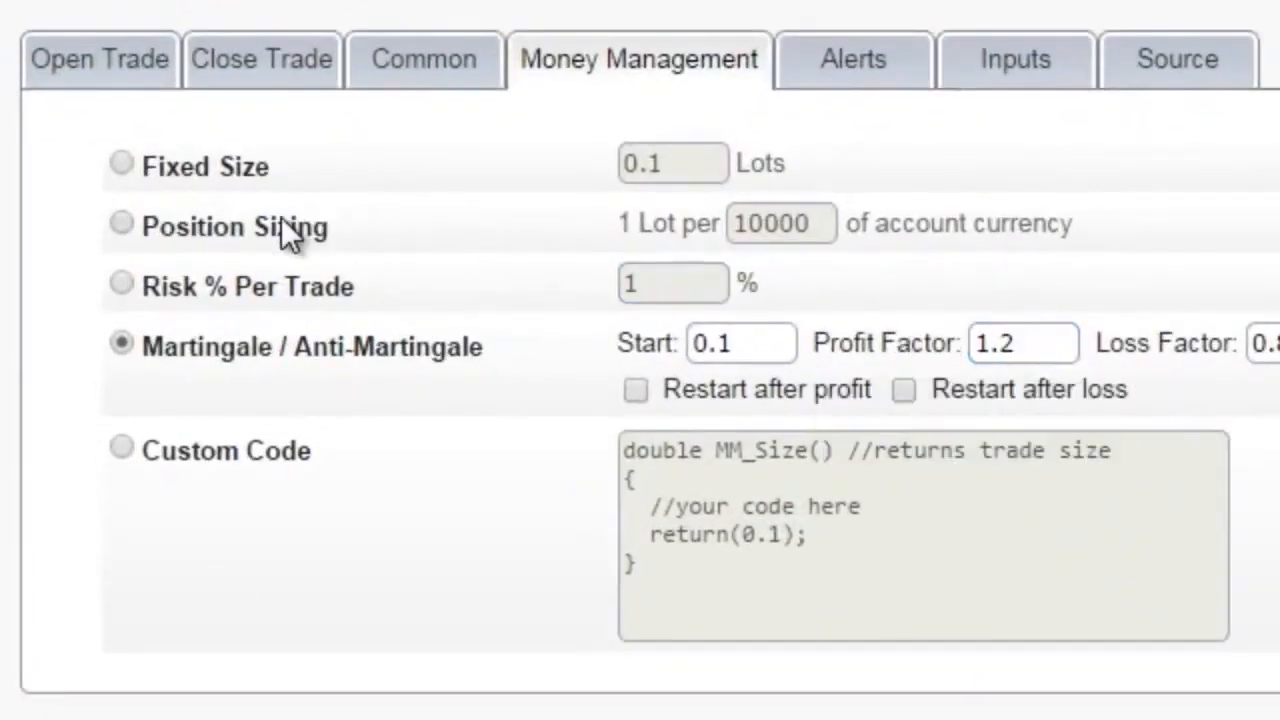
{"action": "left_click", "coordinate": [120, 222]}
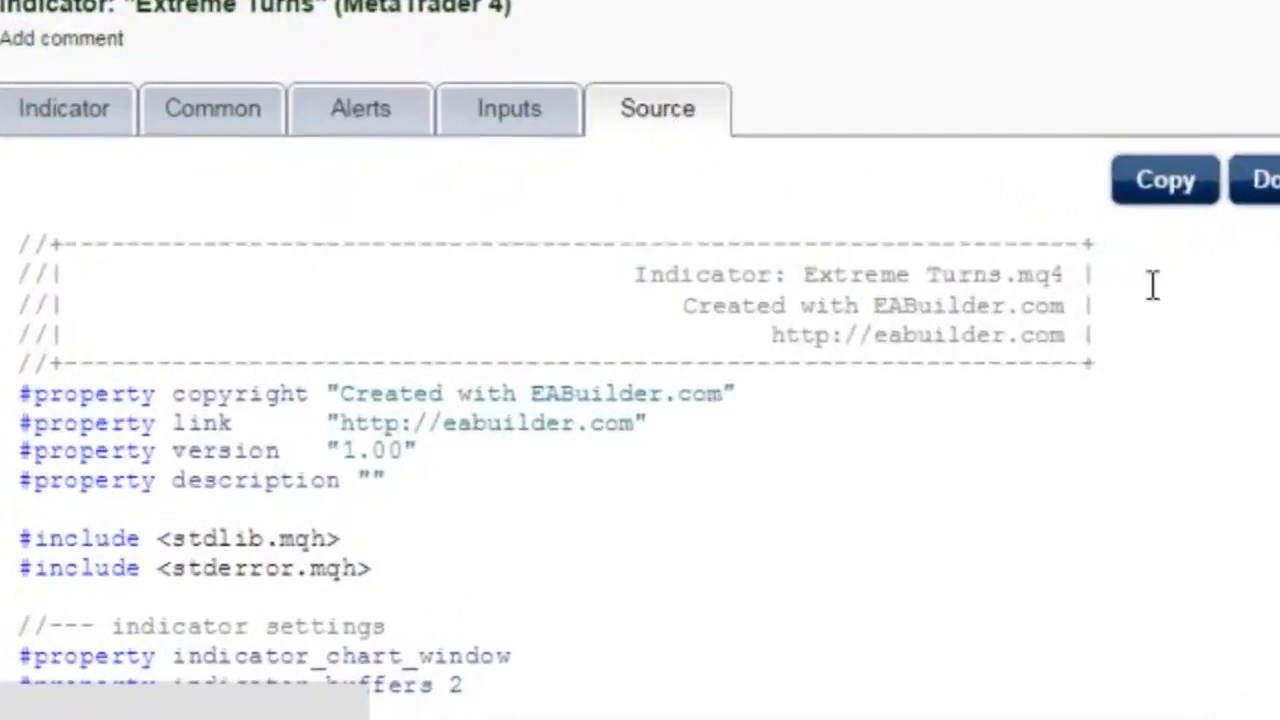
- Scroll down through the generated MQL4 source code of the Extreme Turns indicator
{"action": "scroll", "scroll_direction": "down", "scroll_amount": 3}
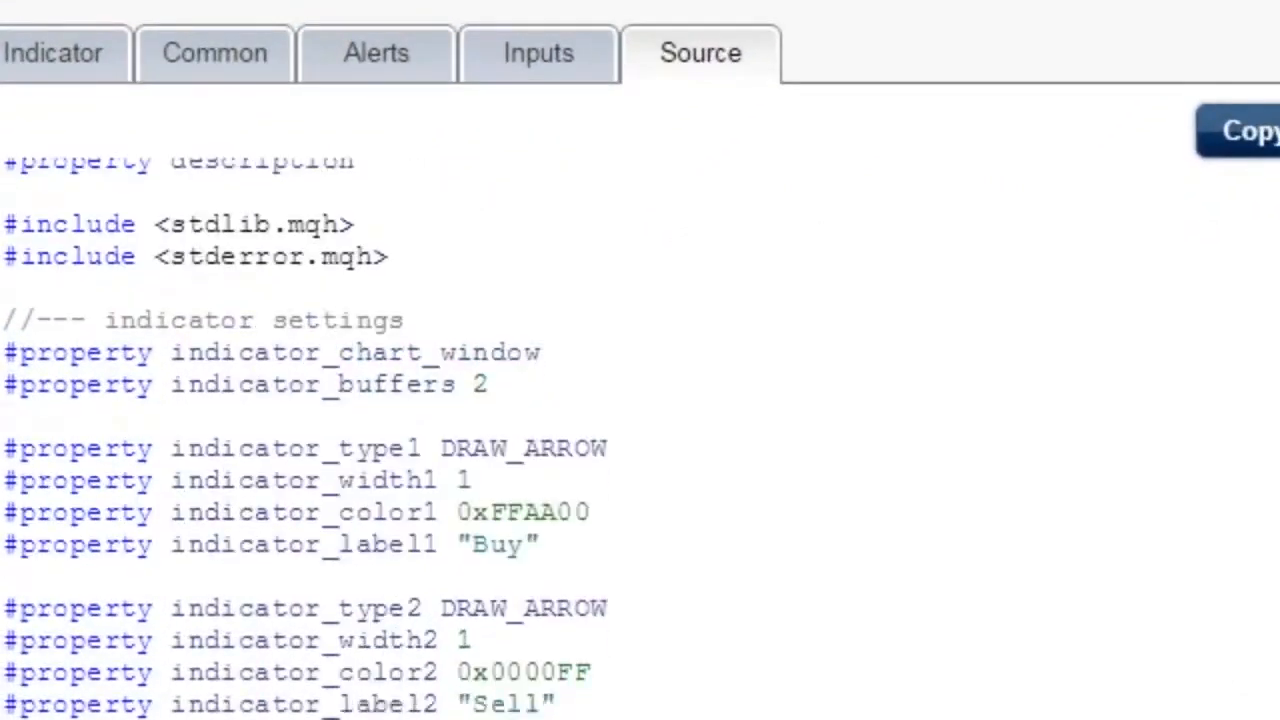
{"action": "scroll", "scroll_direction": "down", "scroll_amount": 3}
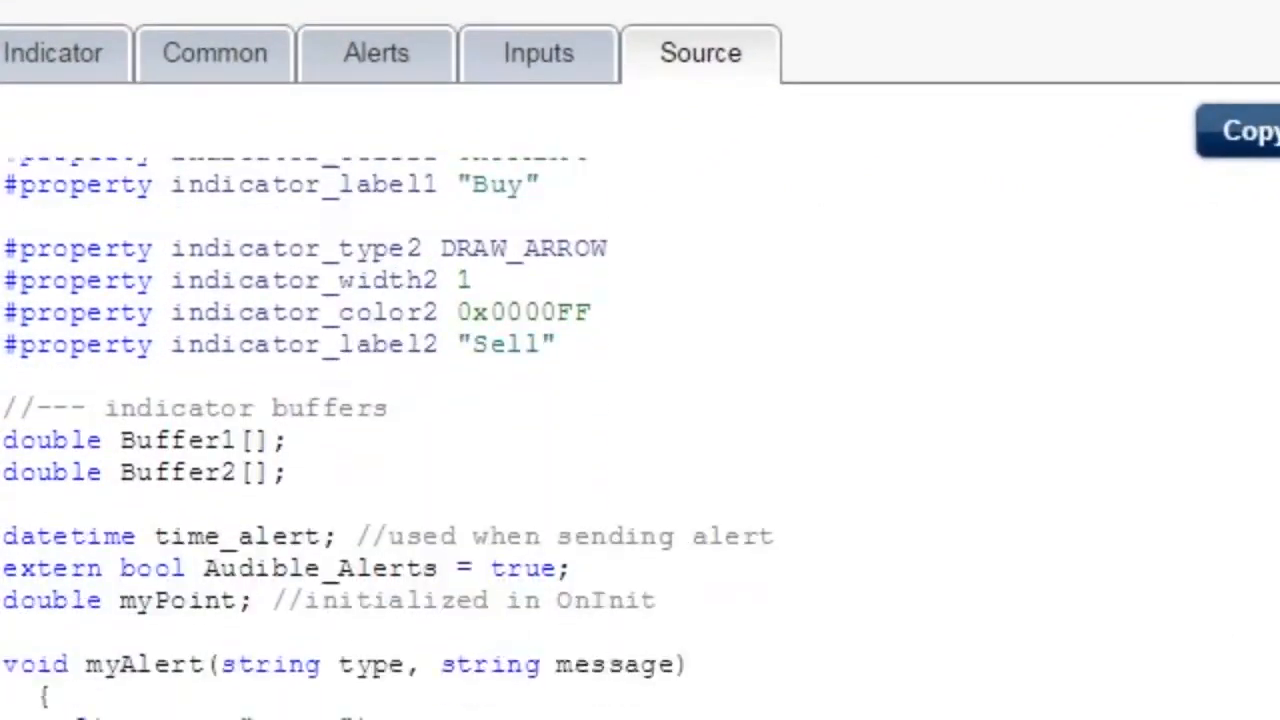
{"action": "scroll", "scroll_direction": "down", "scroll_amount": 3}
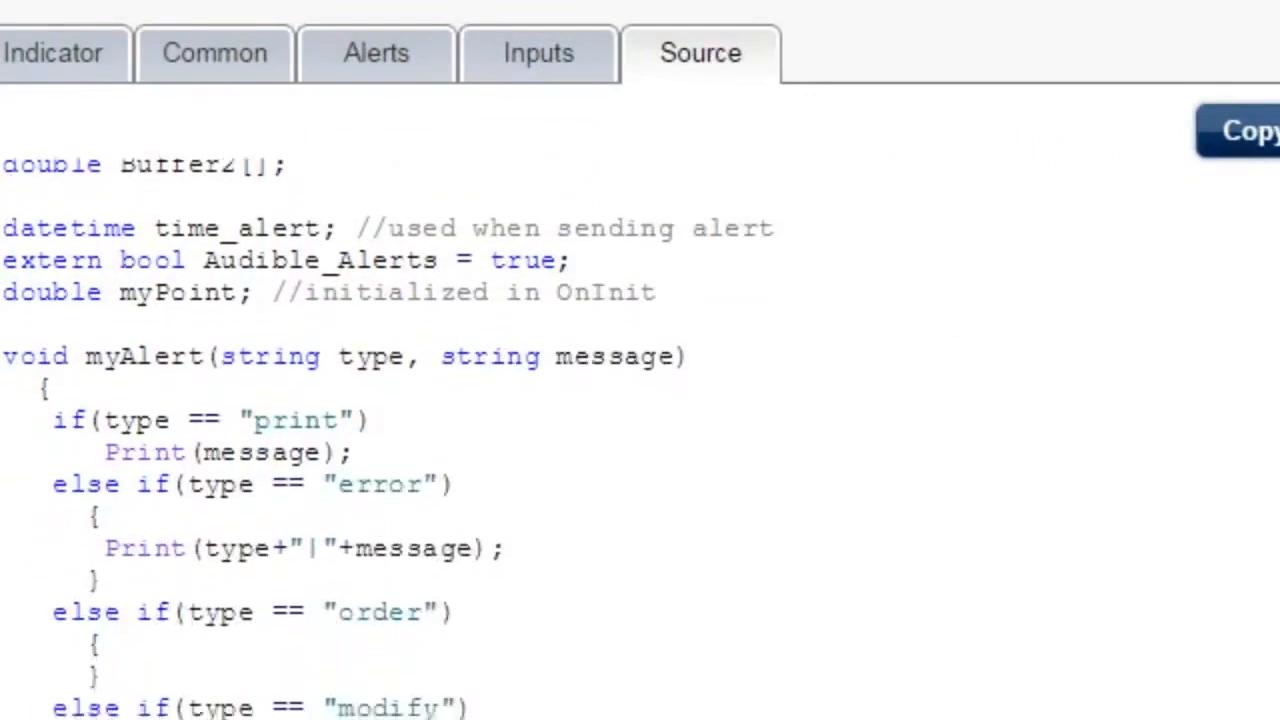
{"action": "scroll", "scroll_direction": "down", "scroll_amount": 3}
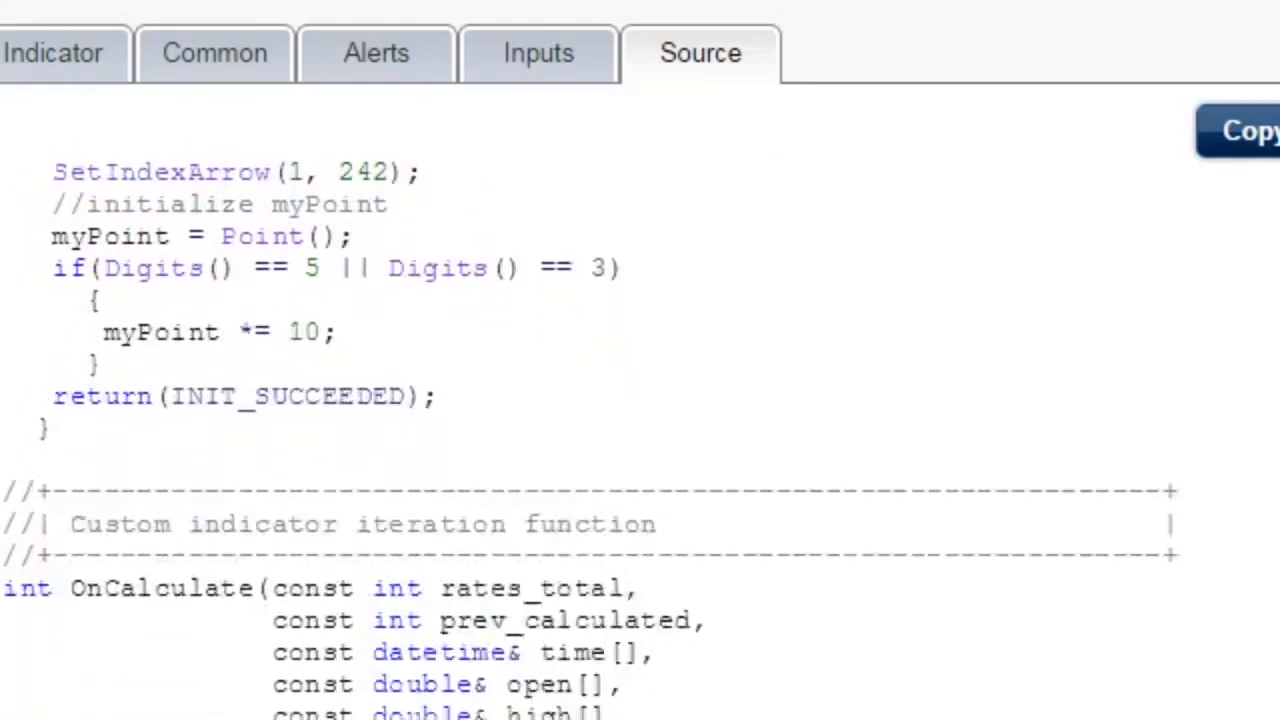
{"action": "scroll", "scroll_direction": "down", "scroll_amount": 3}
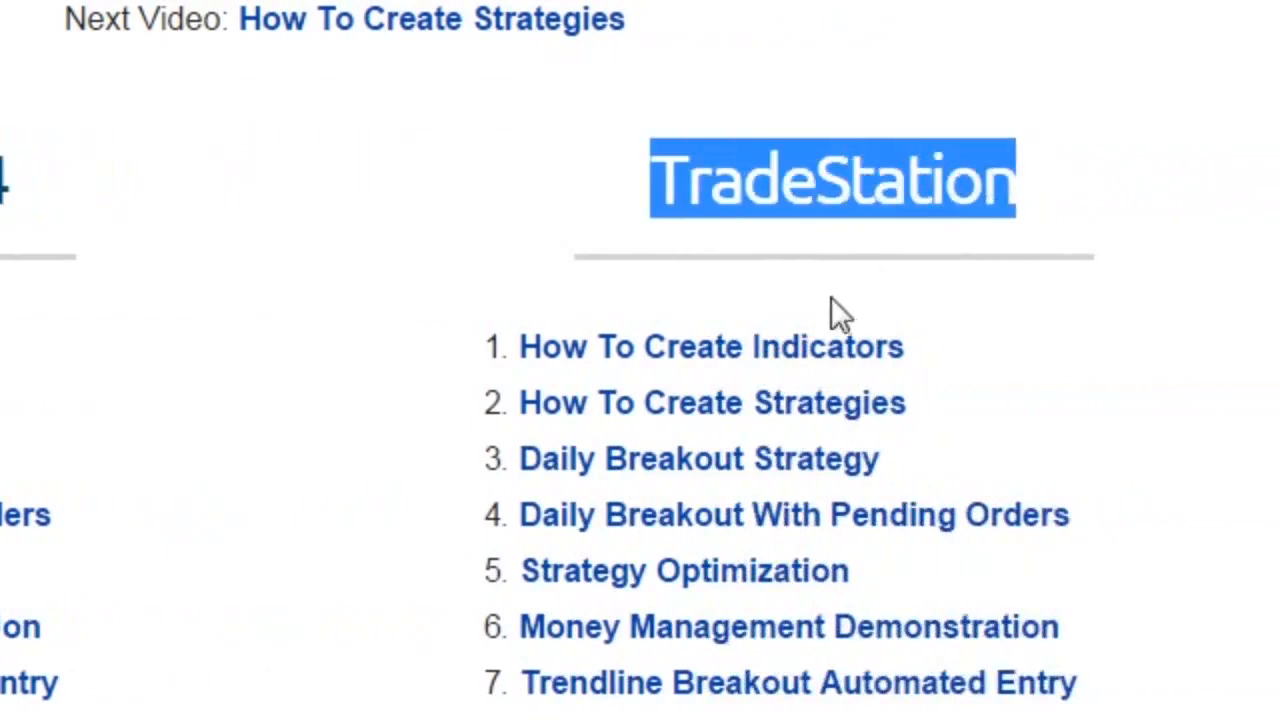
{"action": "mouse_move", "coordinate": [776, 656]}
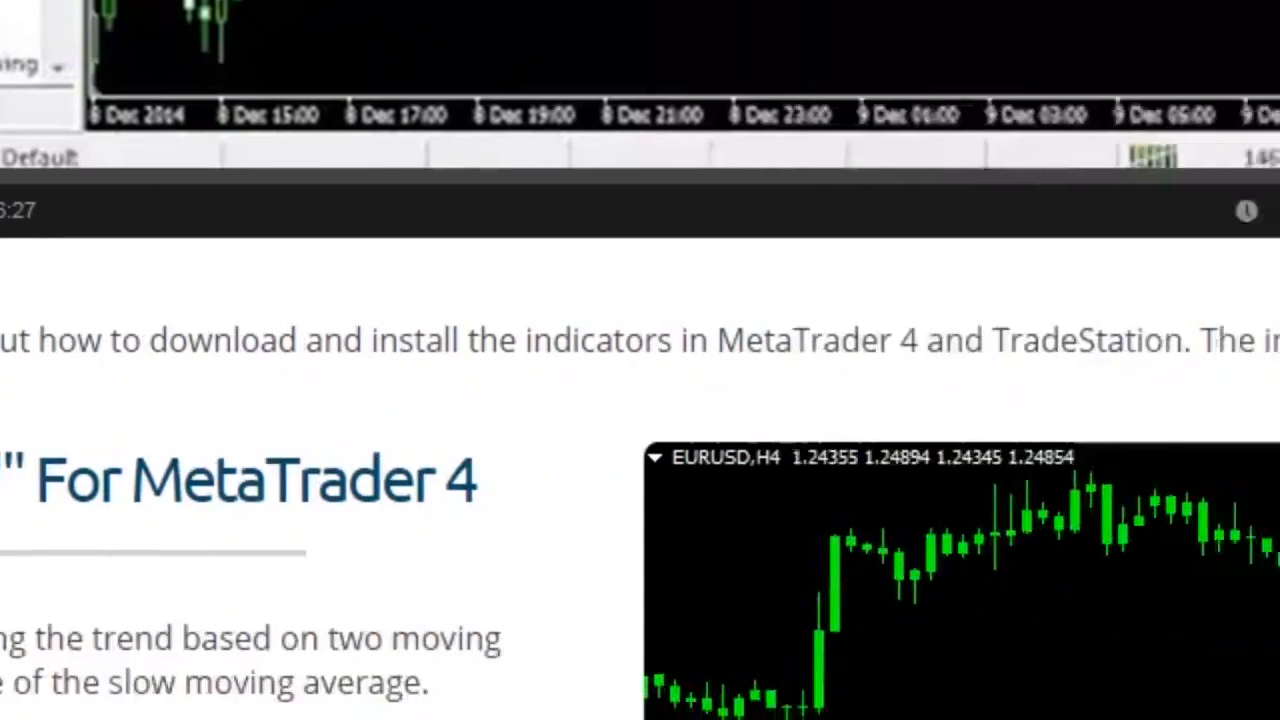
- Scroll the free indicators showcase and go to the pricing page with the FREE ACCESS plan
{"action": "scroll", "scroll_direction": "down", "scroll_amount": 3}
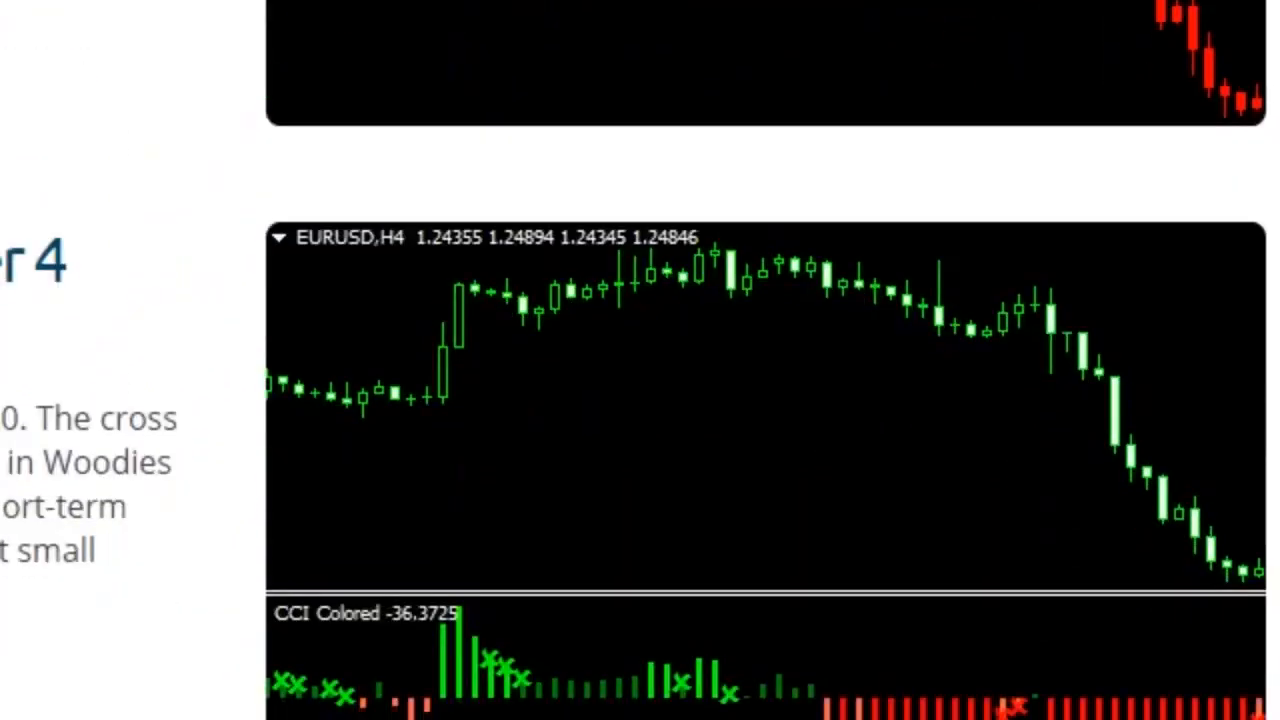
{"action": "scroll", "scroll_direction": "down", "scroll_amount": 3}
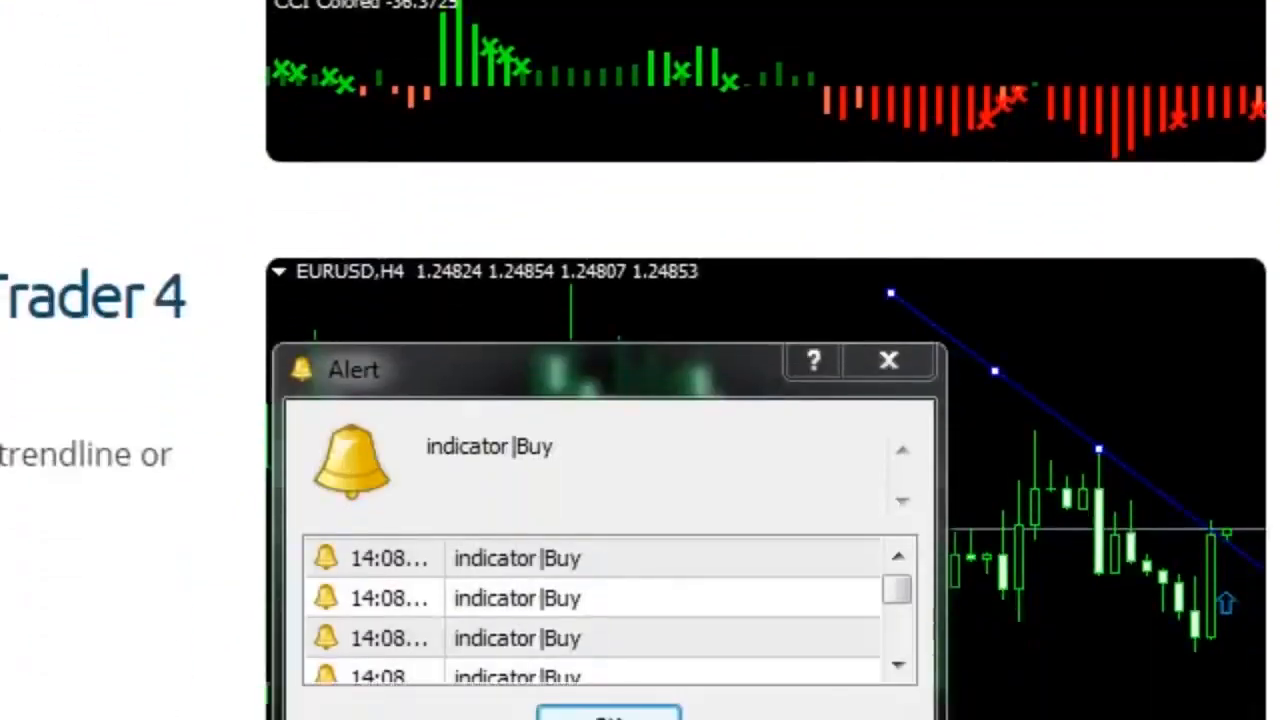
{"action": "scroll", "scroll_direction": "down", "scroll_amount": 3}
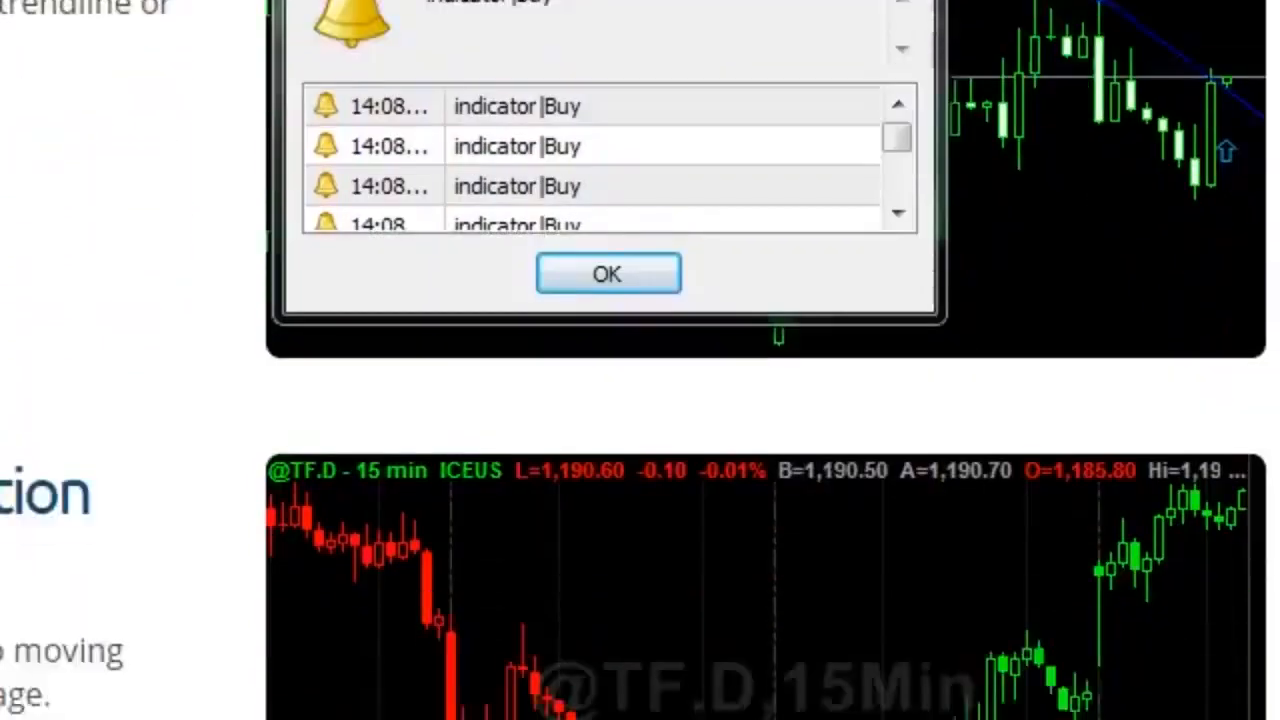
{"action": "left_click", "coordinate": [608, 272]}
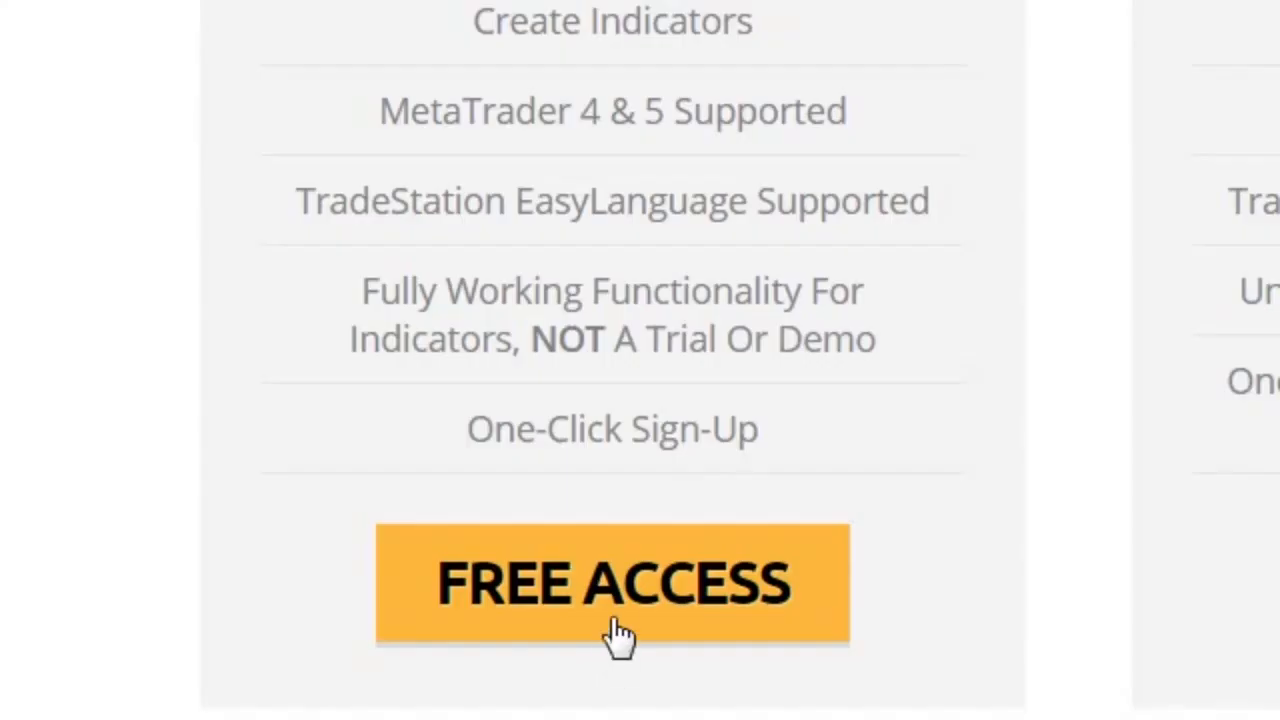
- Take FREE ACCESS, create a new TradeStation project and list its Strategy/Indicator/ShowMe/PaintBar types
{"action": "left_click", "coordinate": [620, 584]}
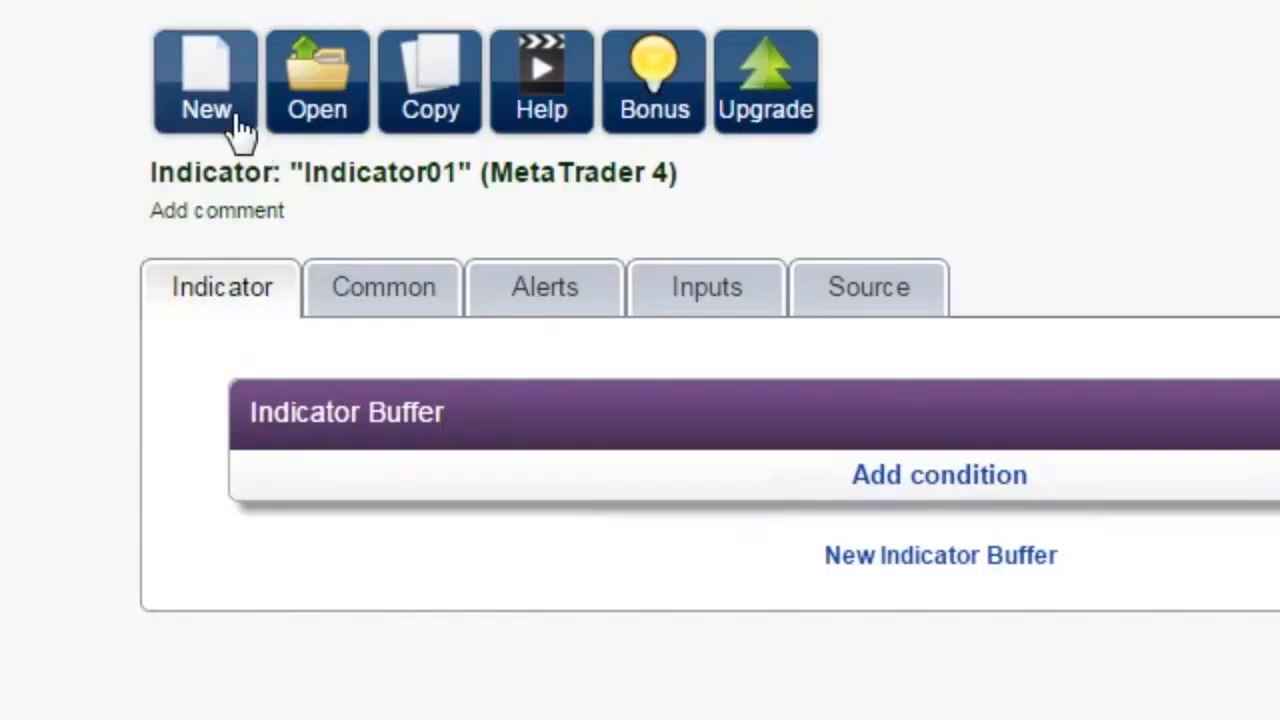
{"action": "left_click", "coordinate": [204, 70]}
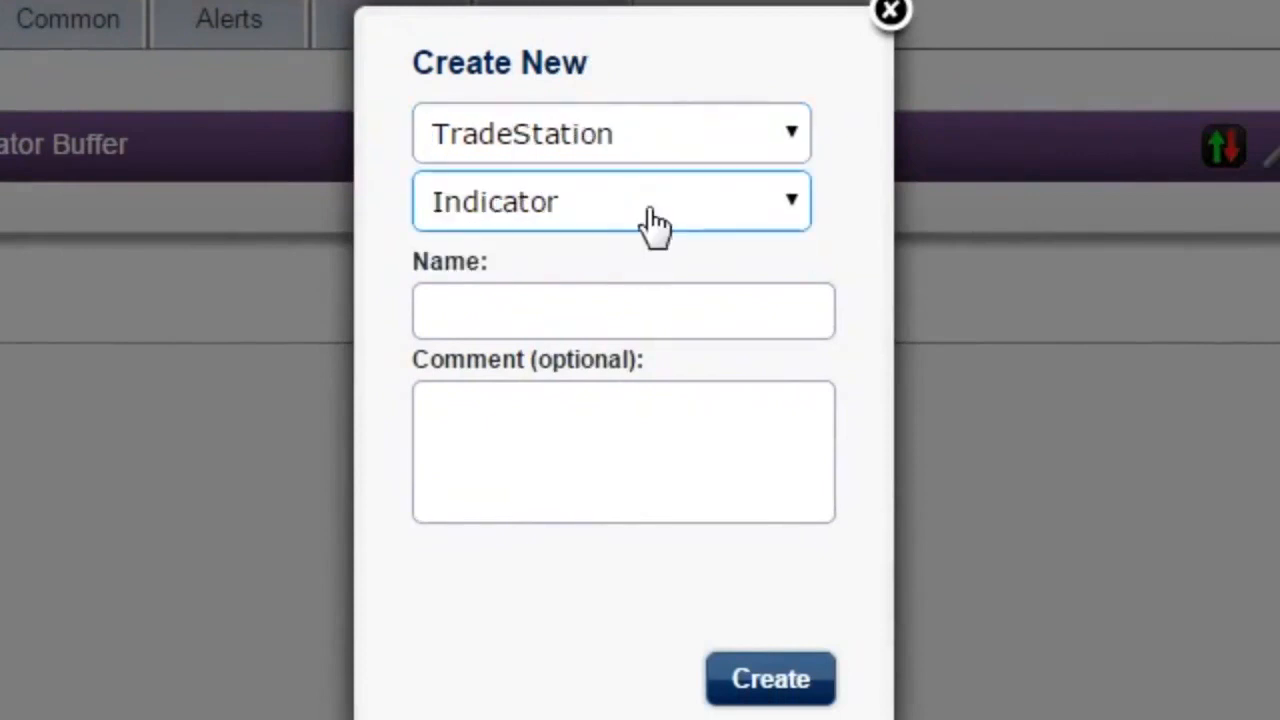
{"action": "left_click", "coordinate": [612, 200]}
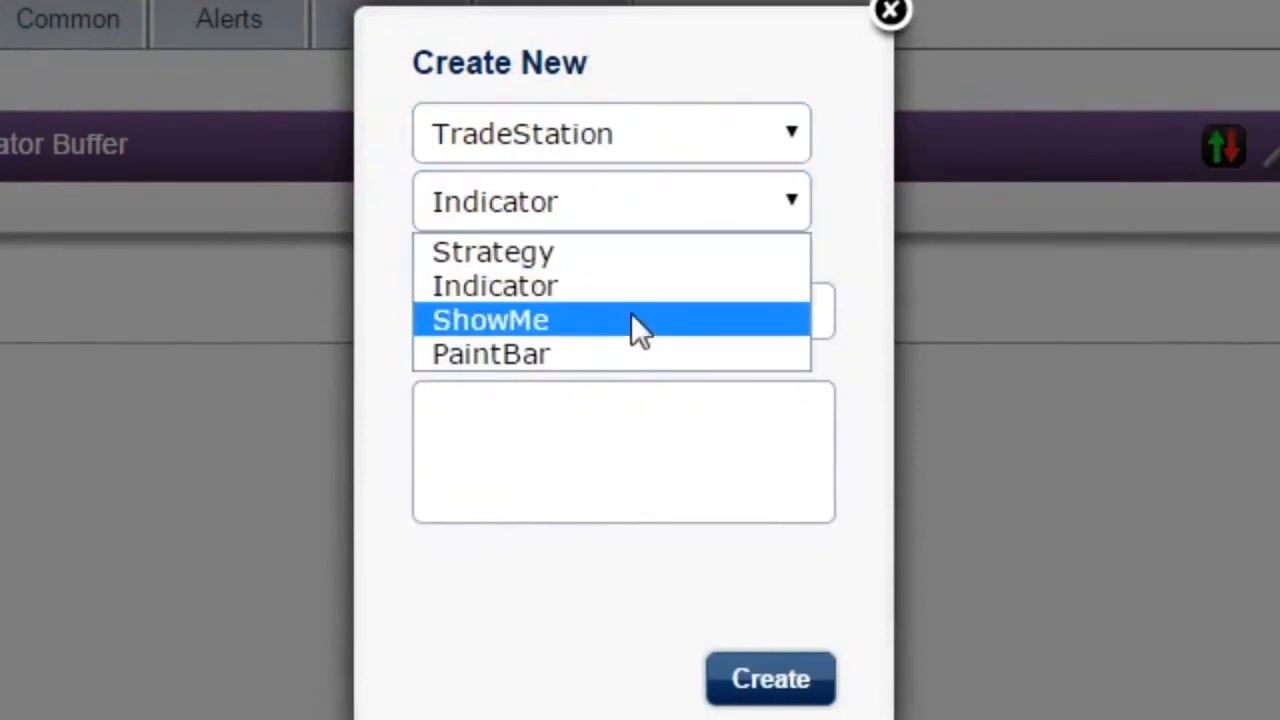